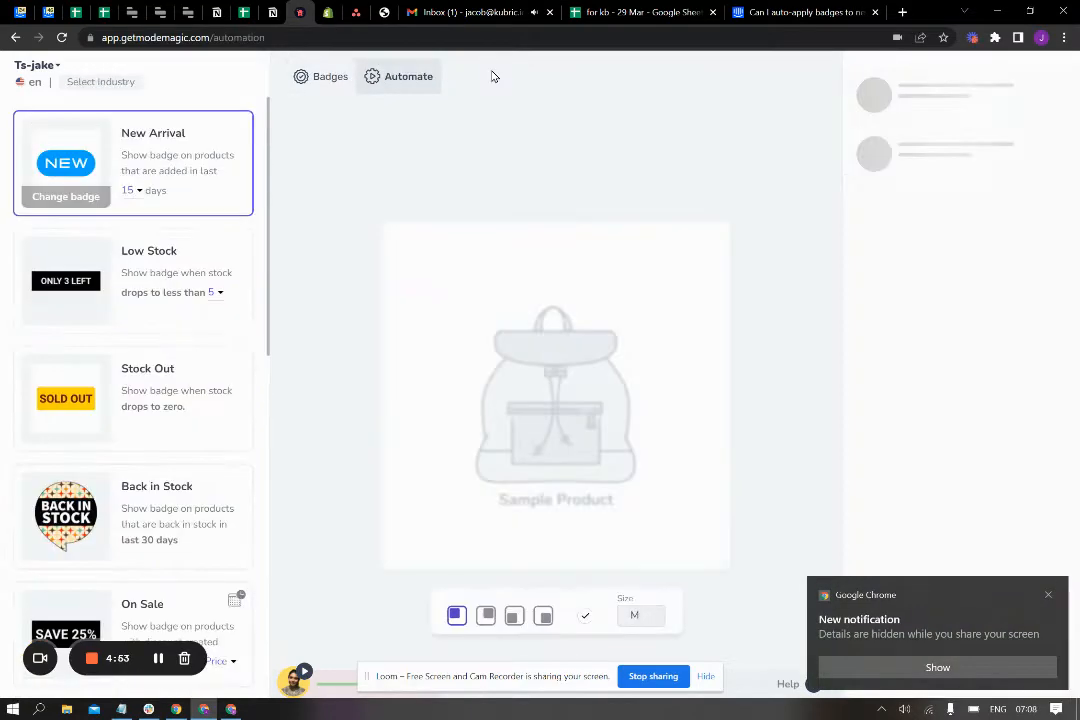
Load the New Arrival automation with its red NEW badge previewed on the sample product
click(406, 76)
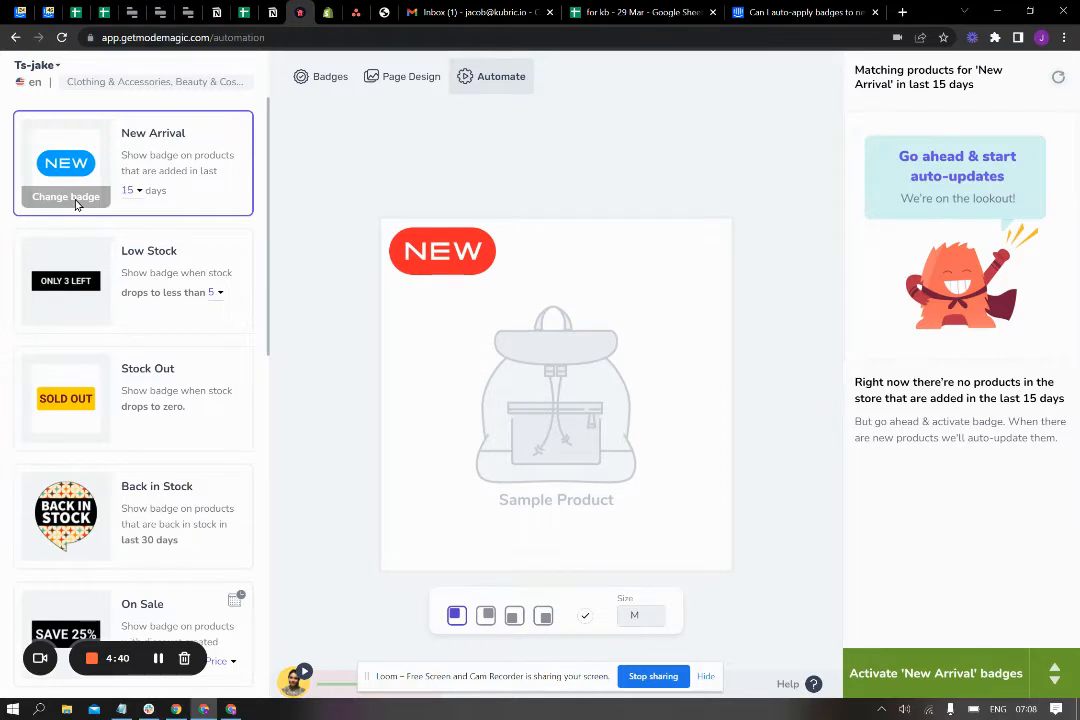
Swap the New Arrival badge for the hand-drawn teal NEW design
click(64, 196)
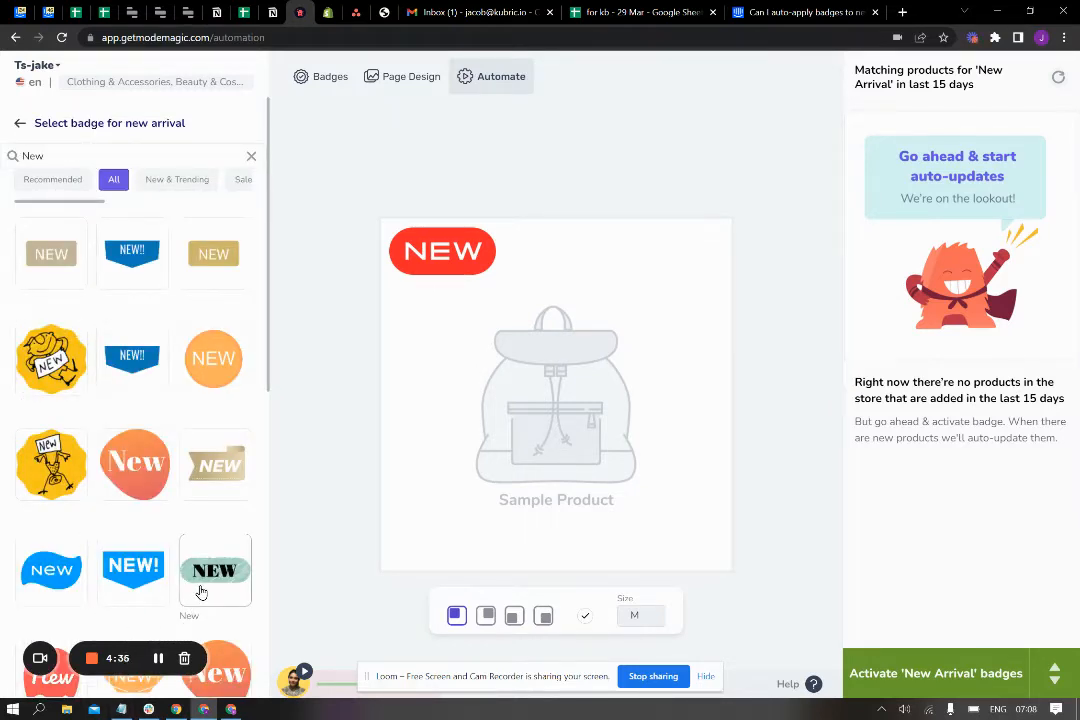
click(214, 570)
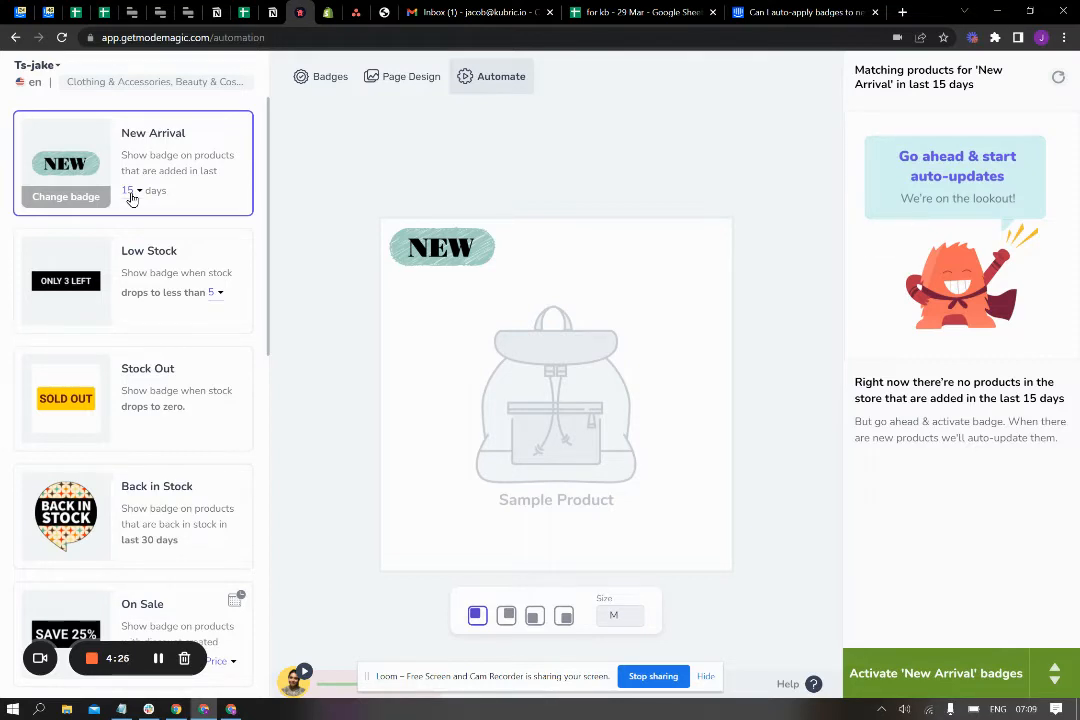
Show the 7/15/30/90 day-range options, keeping 15 days selected
click(132, 190)
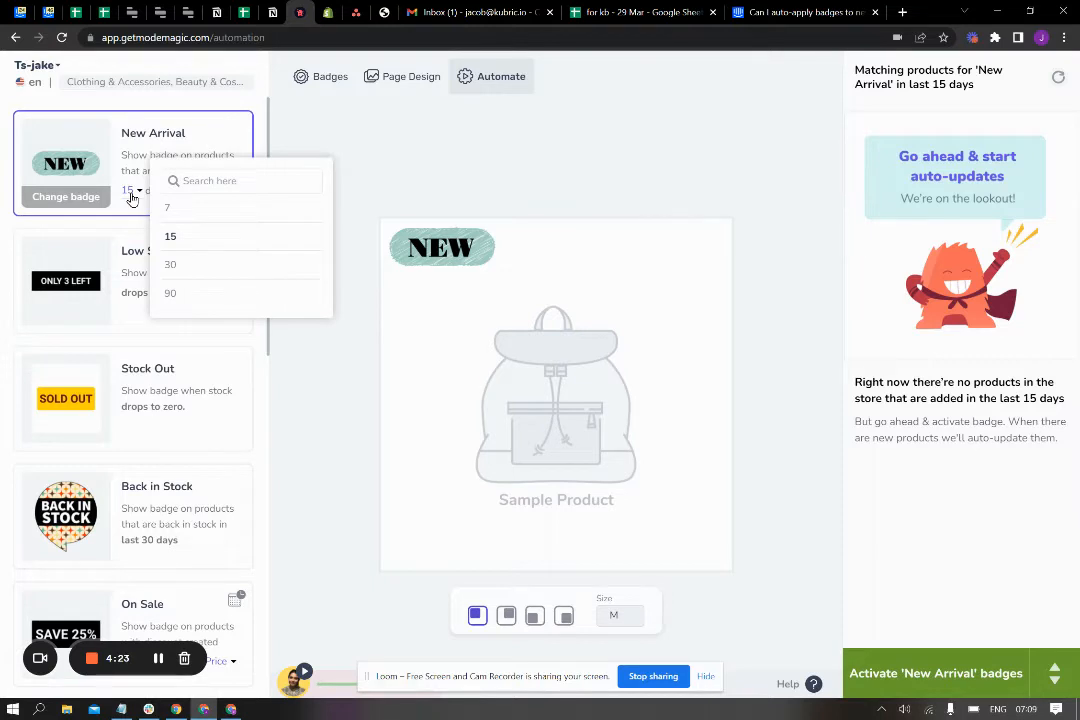
mouse_move(204, 206)
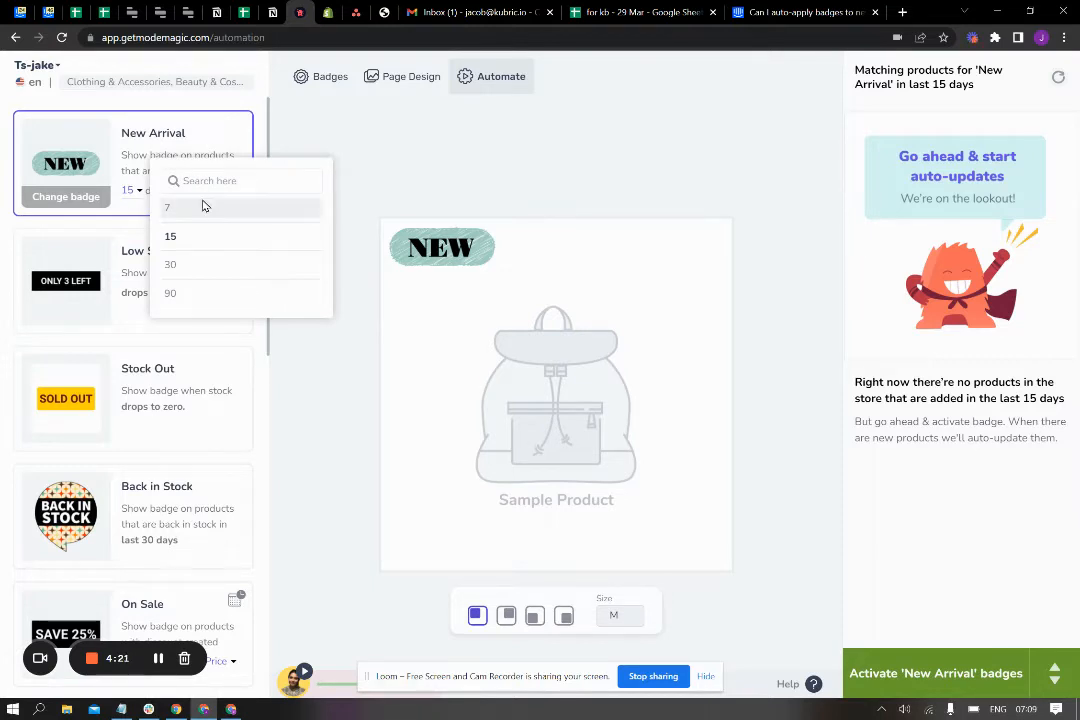
mouse_move(184, 268)
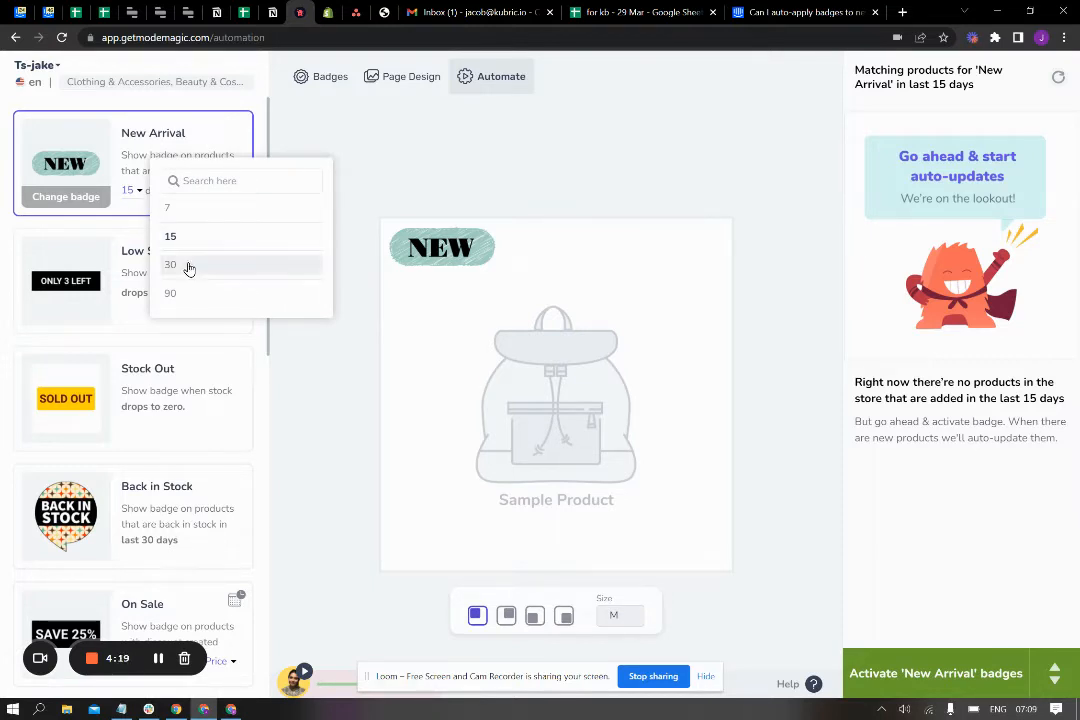
mouse_move(484, 316)
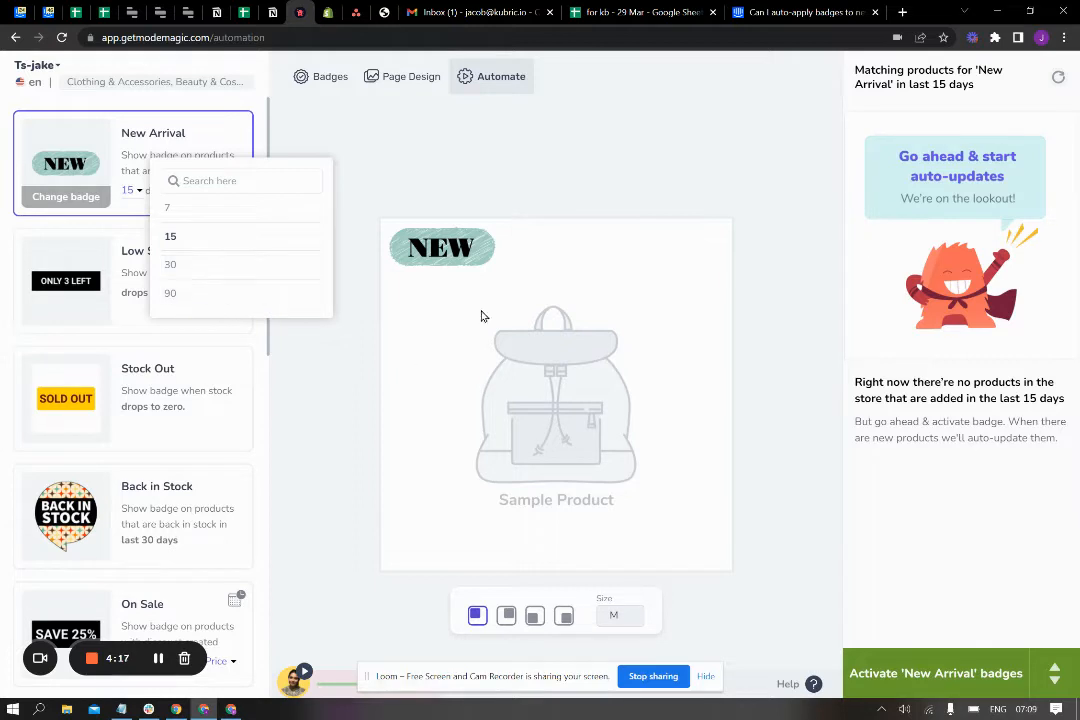
mouse_move(212, 248)
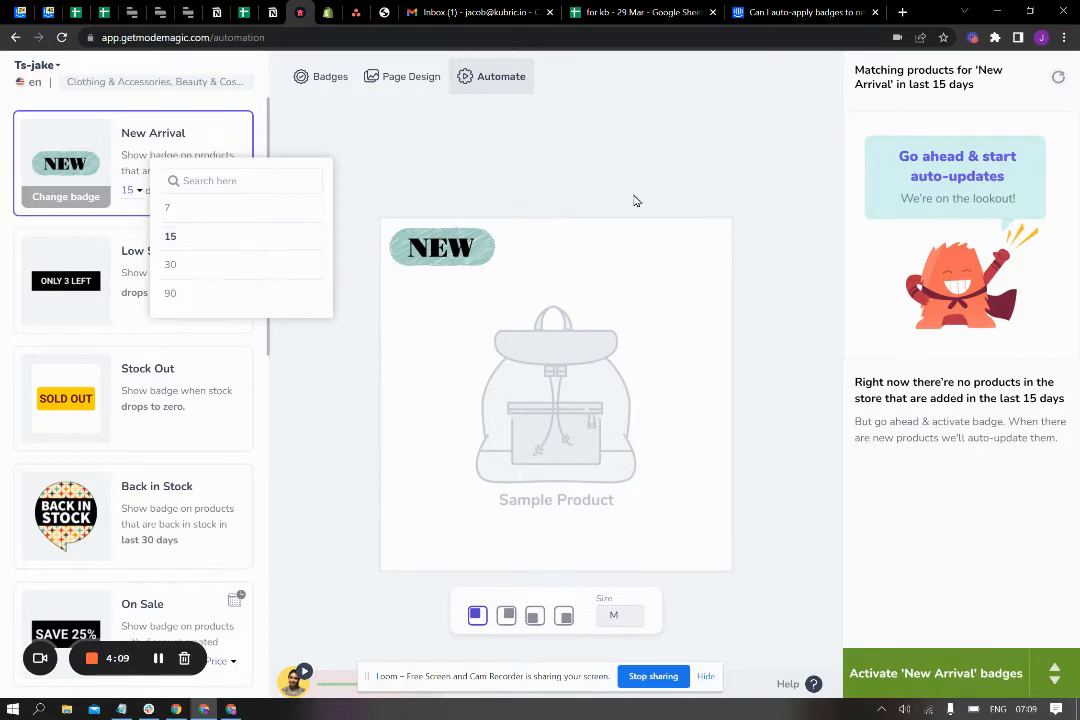
mouse_move(186, 236)
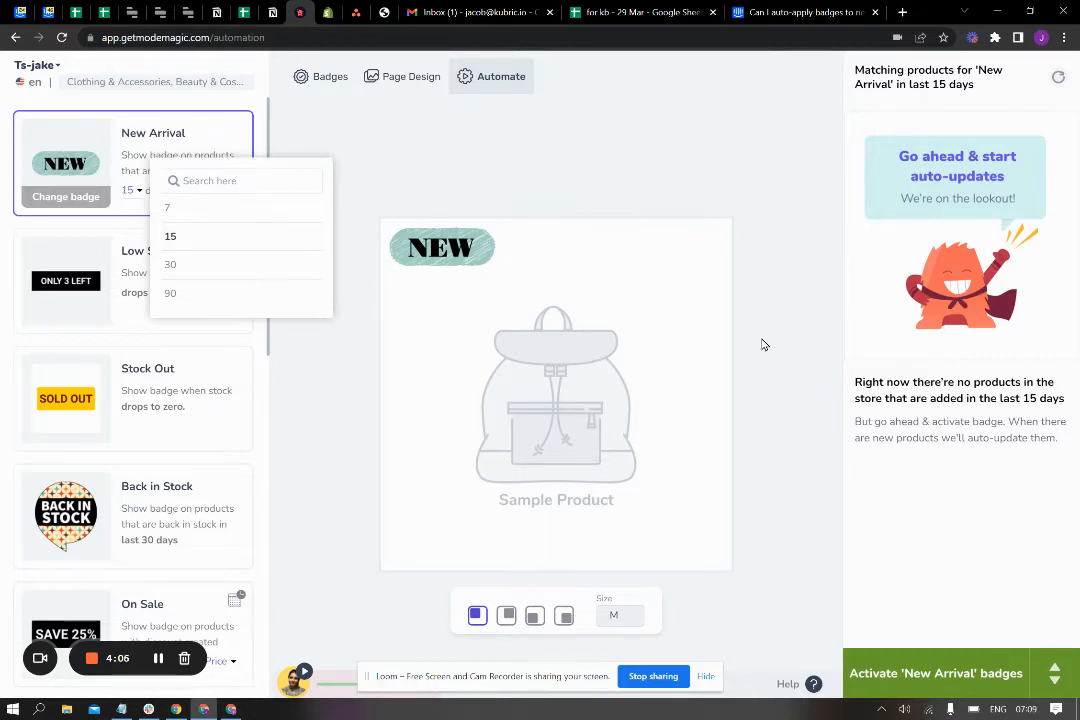
mouse_move(916, 680)
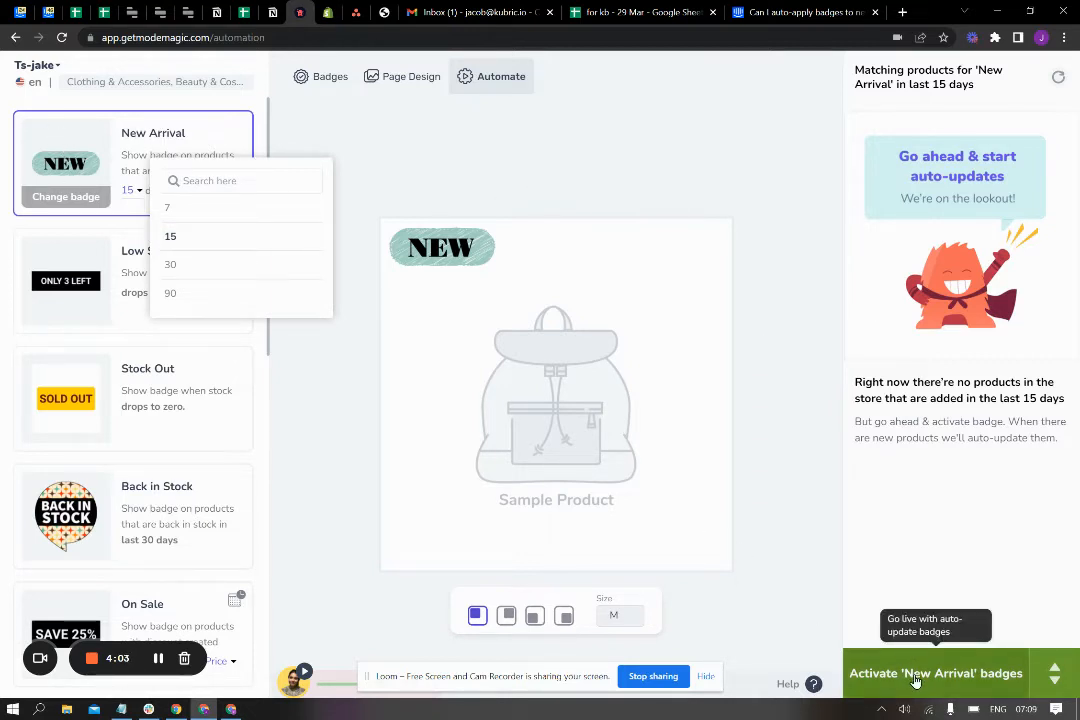
Activate the New Arrival badges and confirm 'Yes, I am good to go', repeating once
click(936, 672)
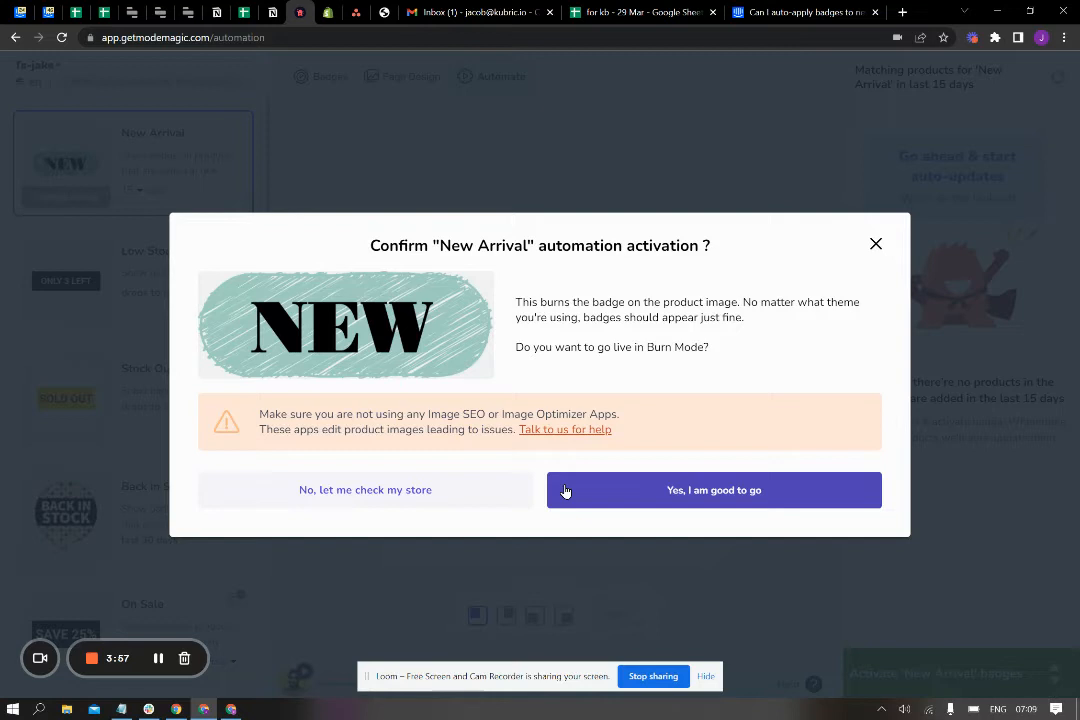
click(712, 490)
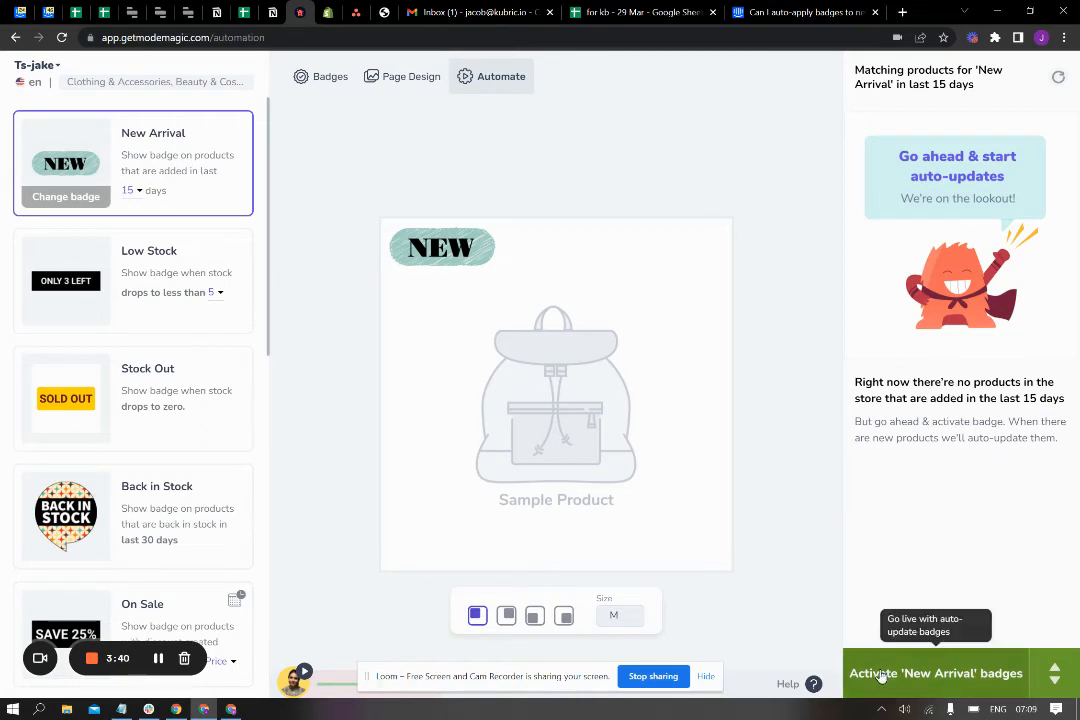
mouse_move(728, 608)
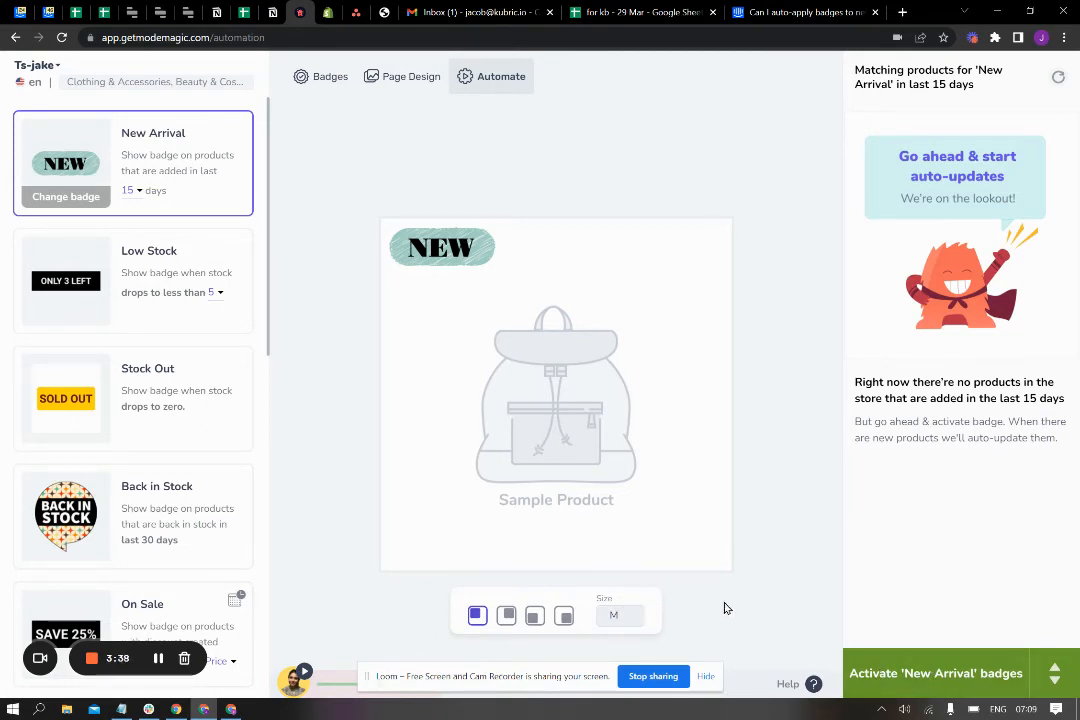
mouse_move(912, 664)
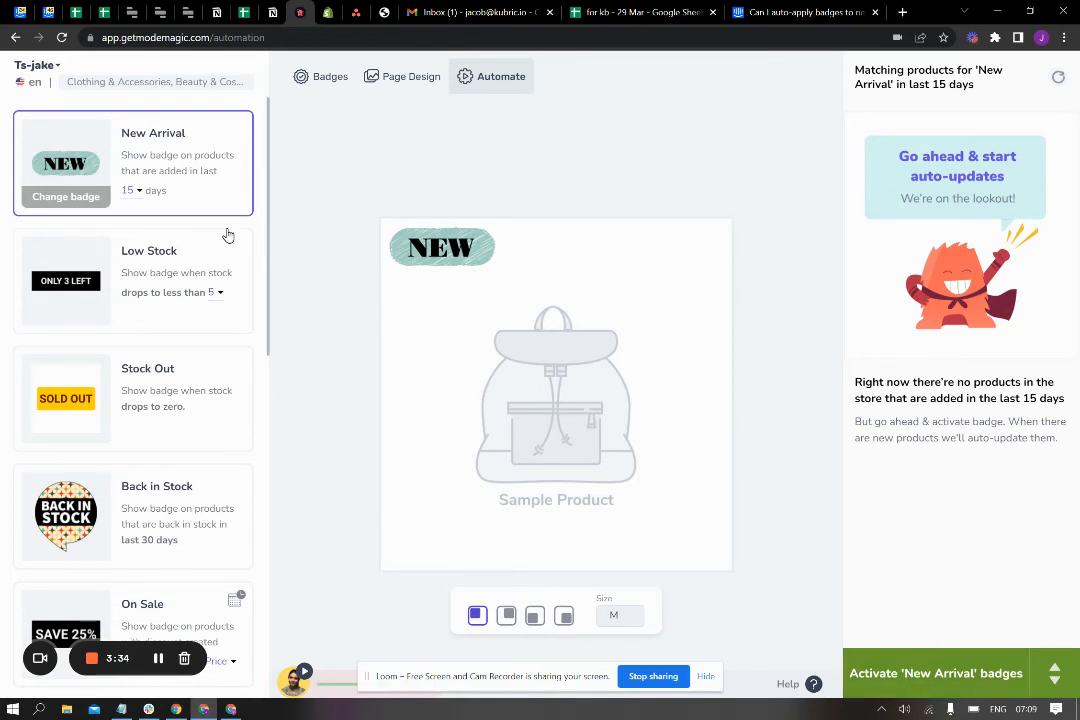
mouse_move(896, 628)
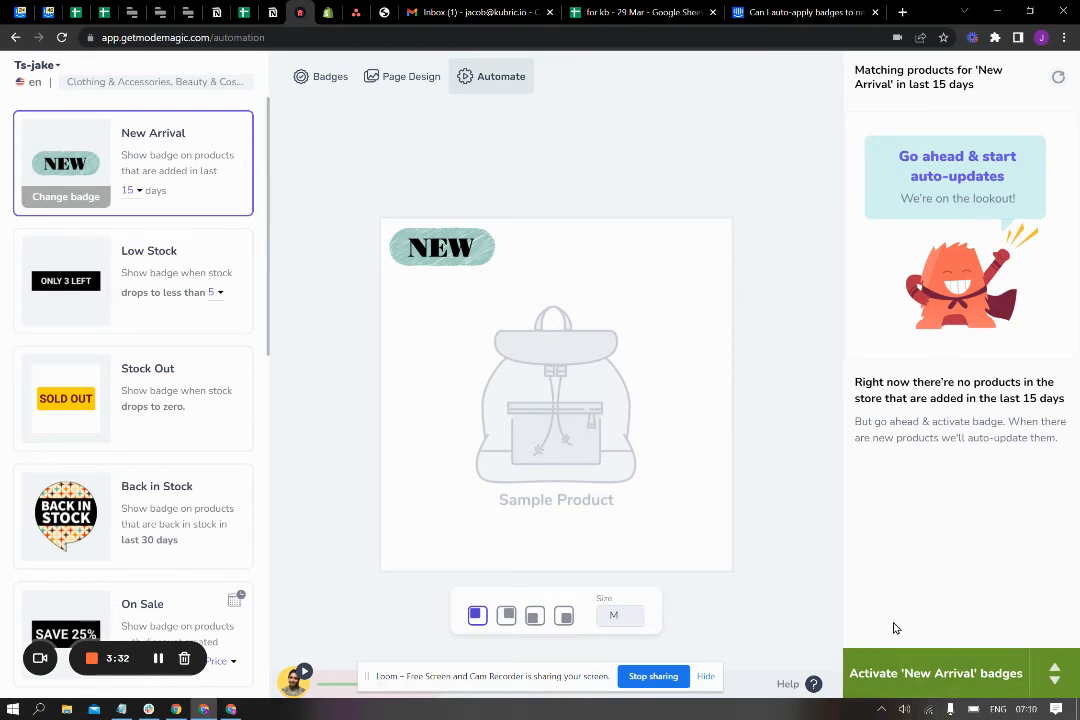
mouse_move(88, 312)
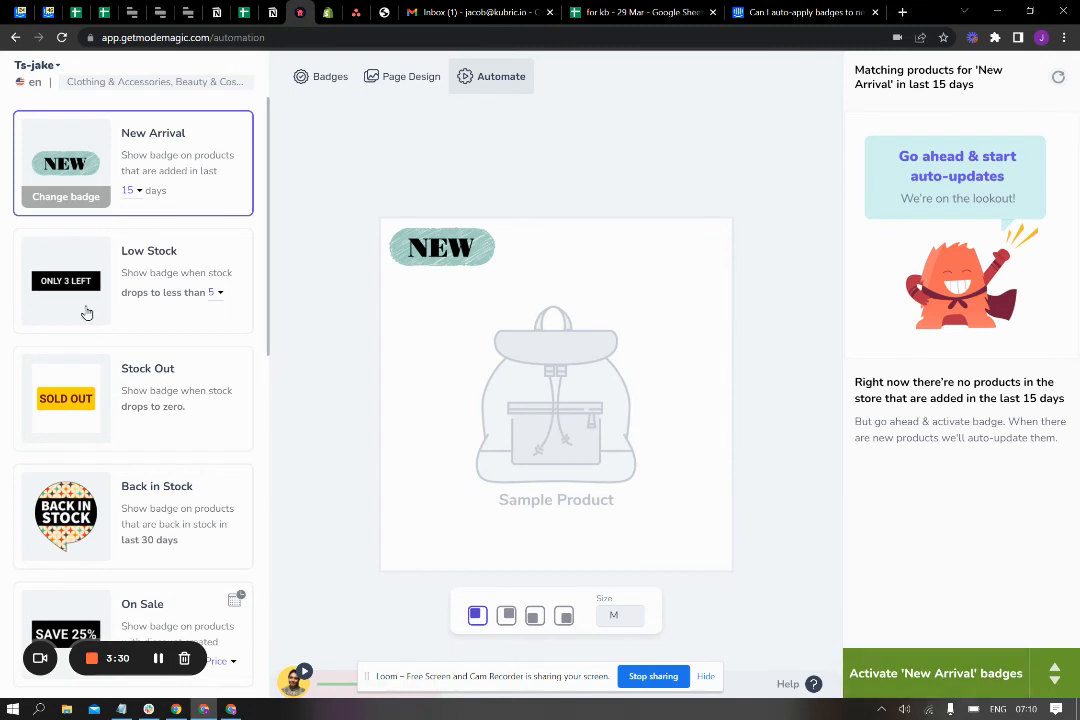
mouse_move(214, 130)
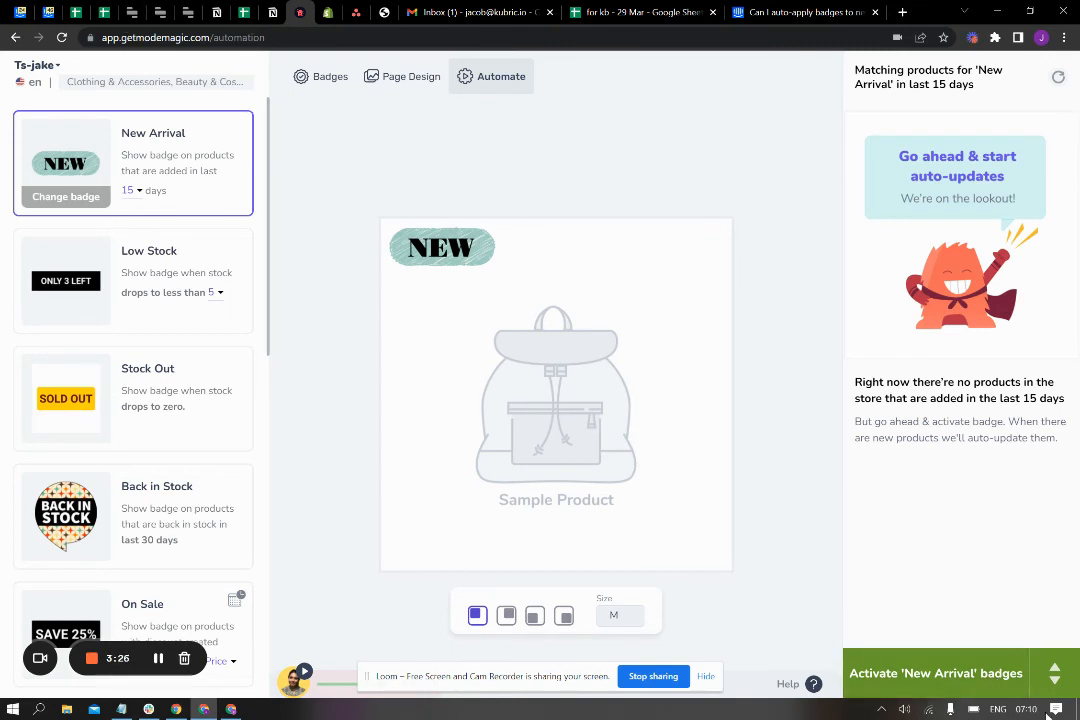
click(936, 672)
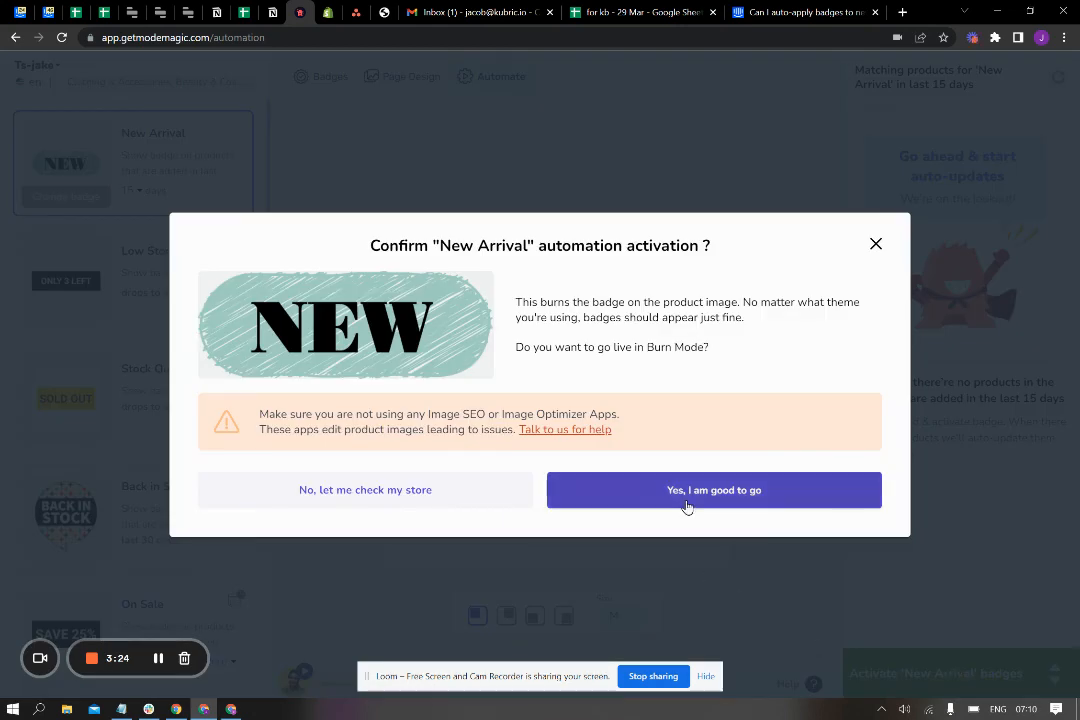
click(712, 490)
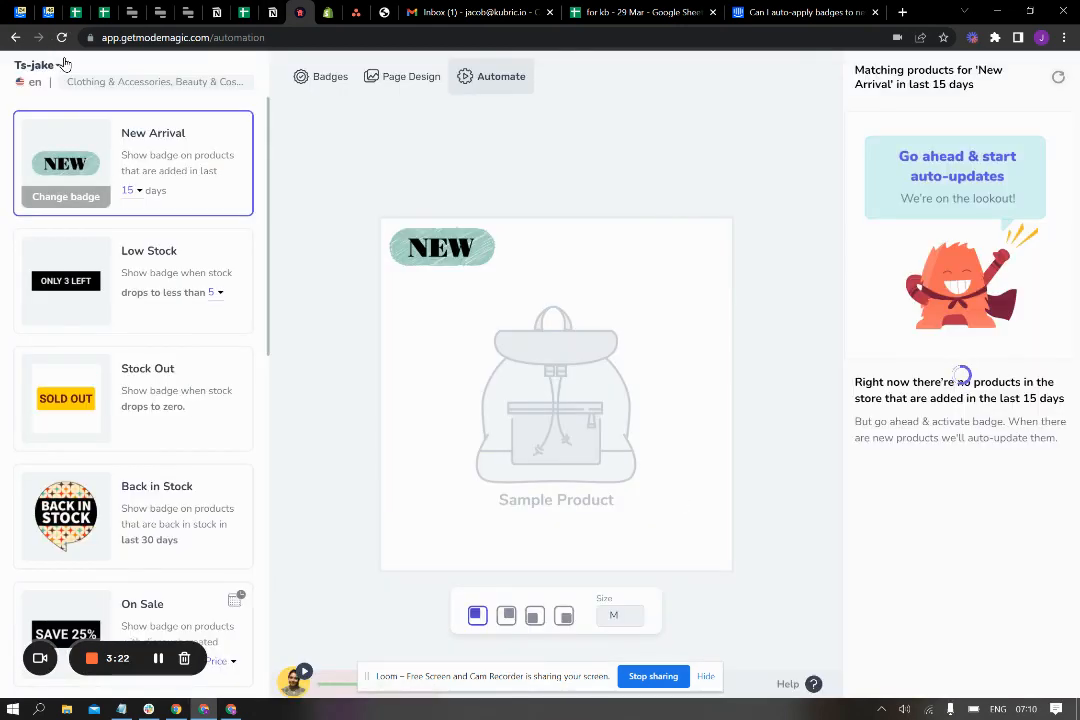